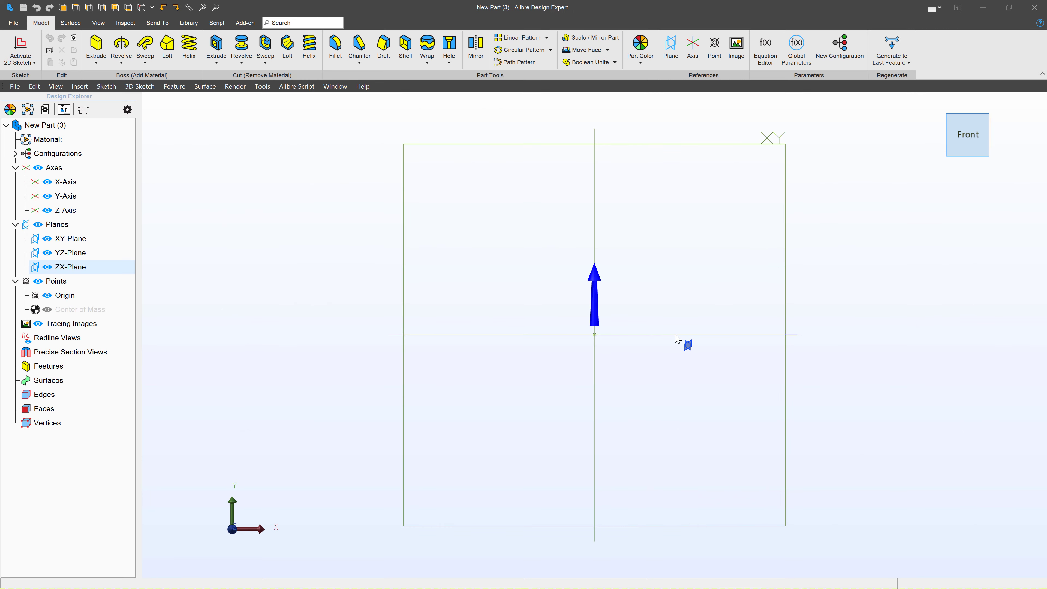
mouse_move(20, 48)
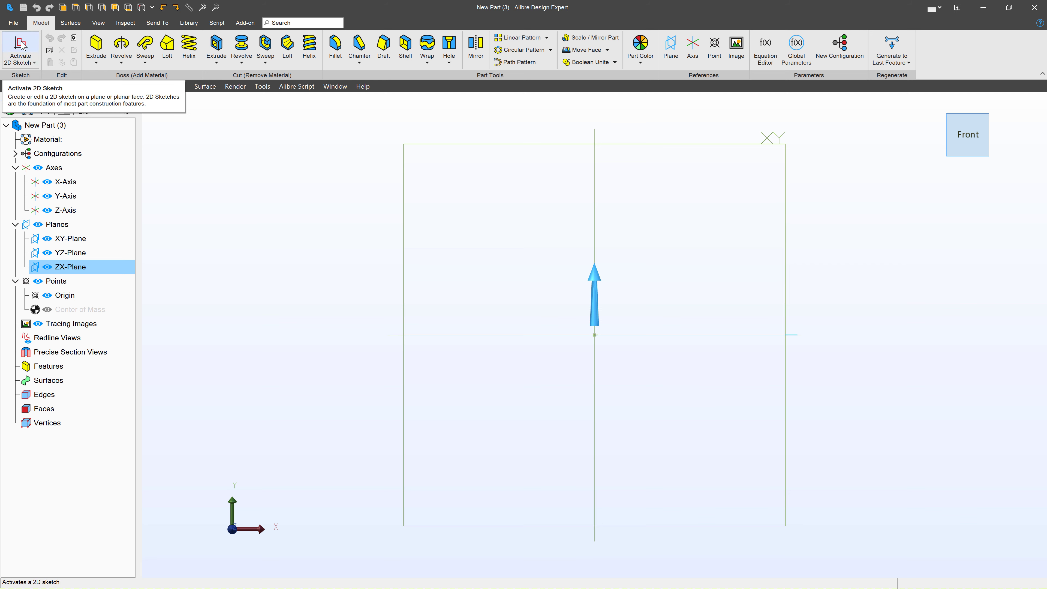
- Activate a 2D sketch on the ZX-Plane
left_click(21, 51)
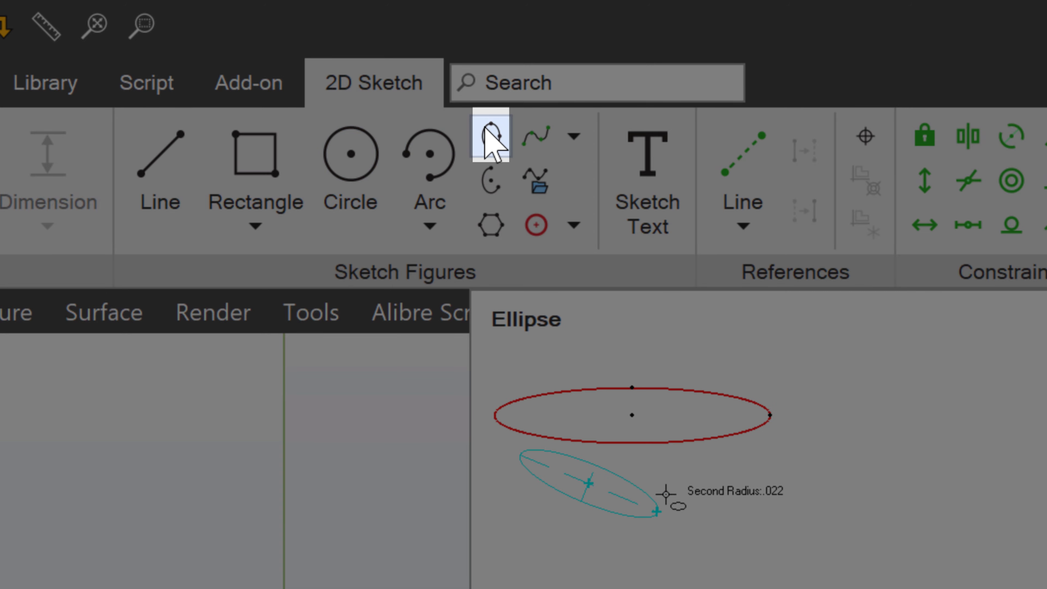
- Draw an origin-centred ellipse with .750 and 1.375 radii as Sketch<1> and deactivate the sketch
left_click(490, 135)
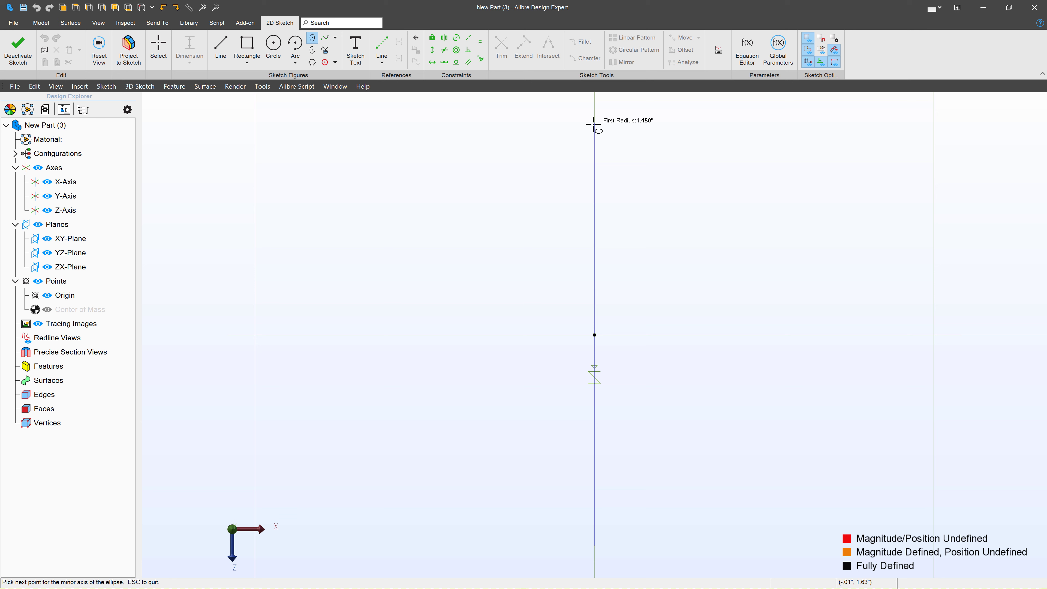
left_click(668, 273)
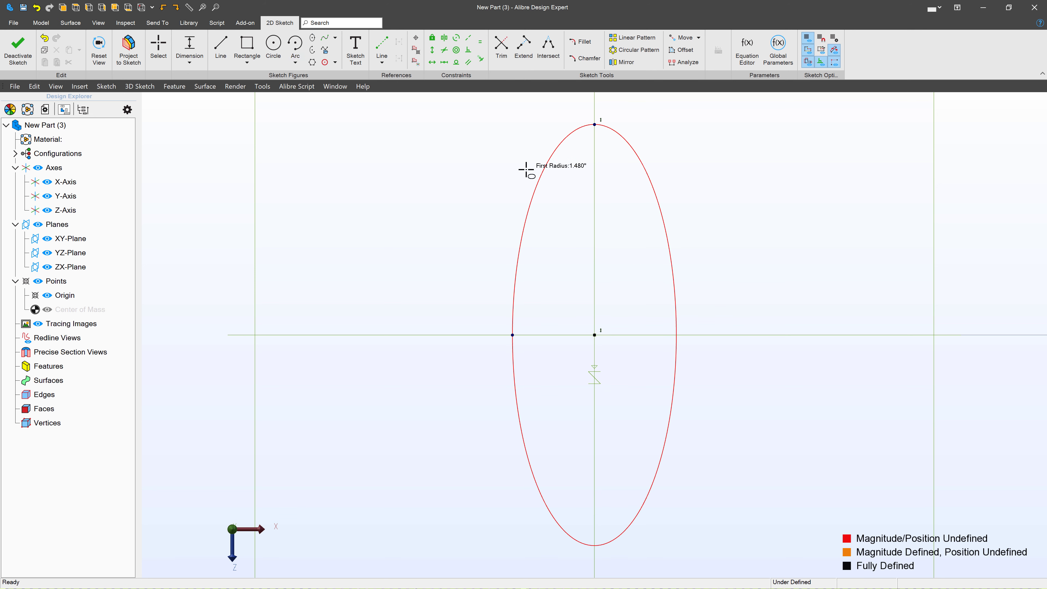
mouse_move(592, 333)
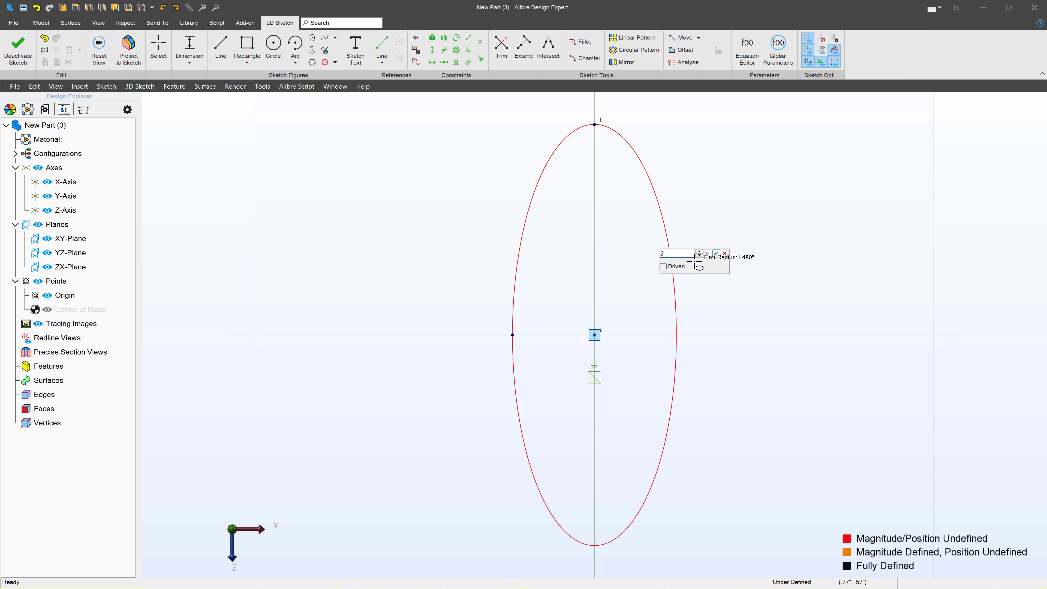
type("2.75")
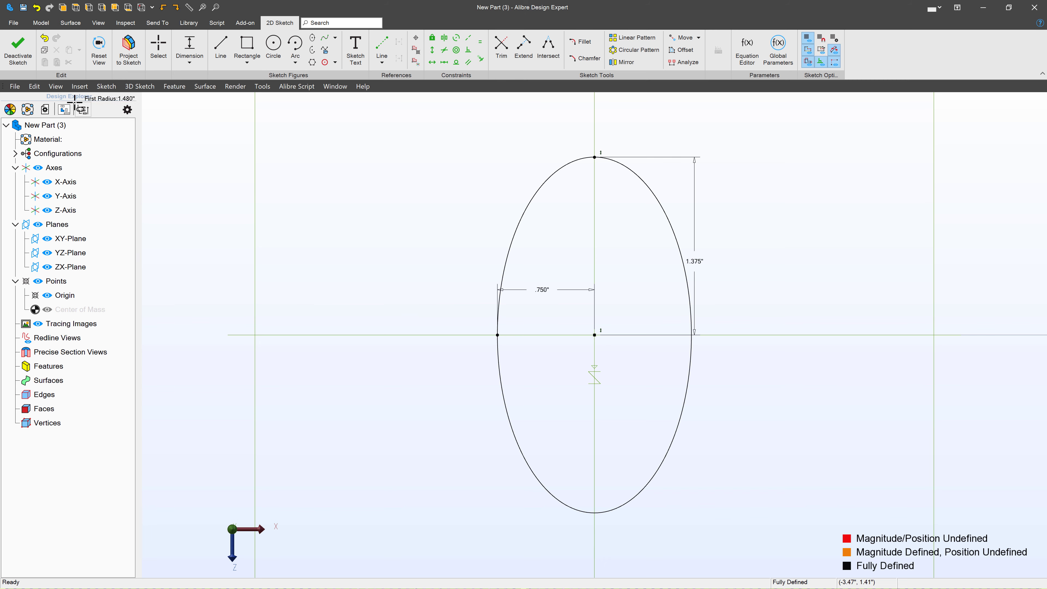
left_click(18, 50)
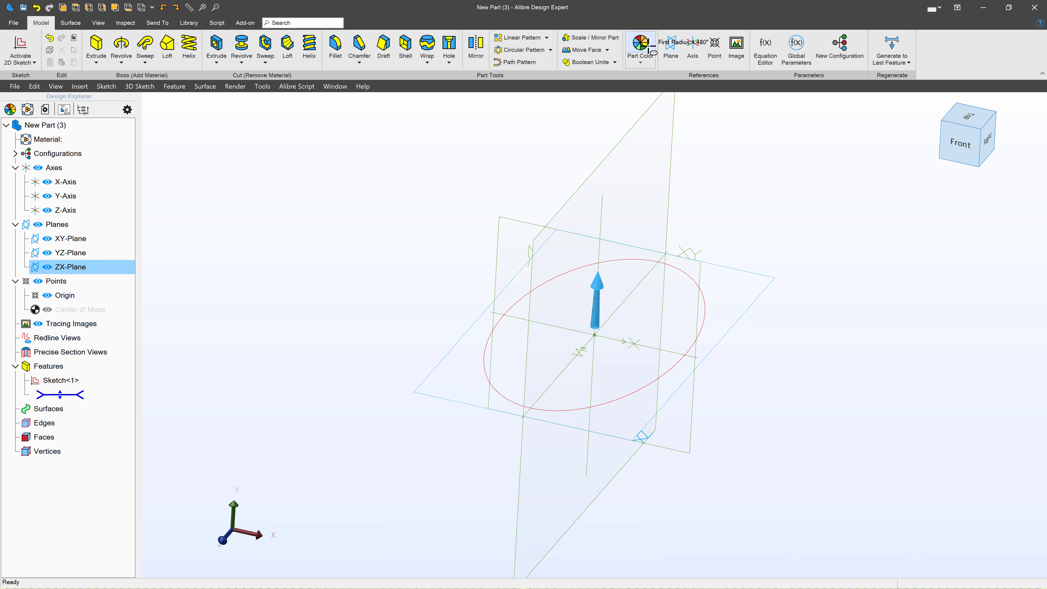
- Create Plane<1> offset from the ZX-Plane above the first ellipse
left_click(669, 47)
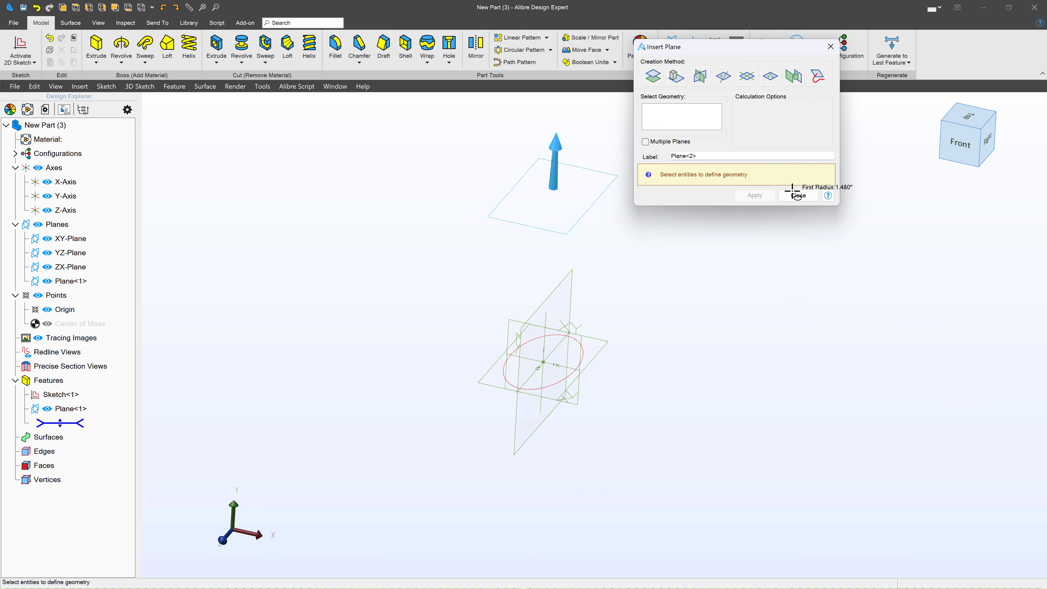
left_click(798, 195)
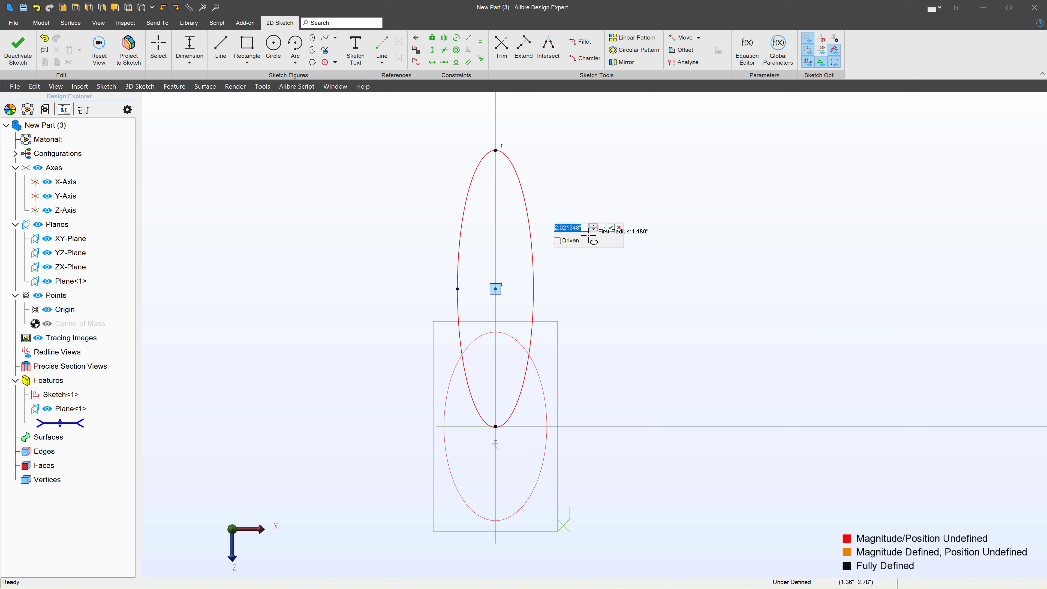
- Sketch a second ellipse on Plane<1> with 2.75/2 radius, .750, 1.375 and 1.250 dimensions, then deactivate
type("1")
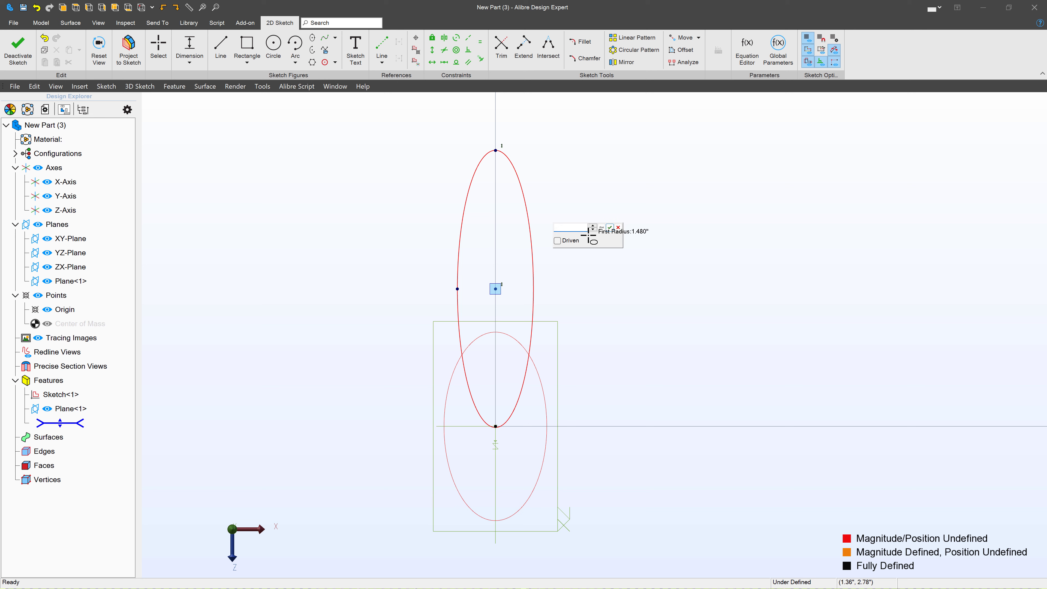
type("2.75/2")
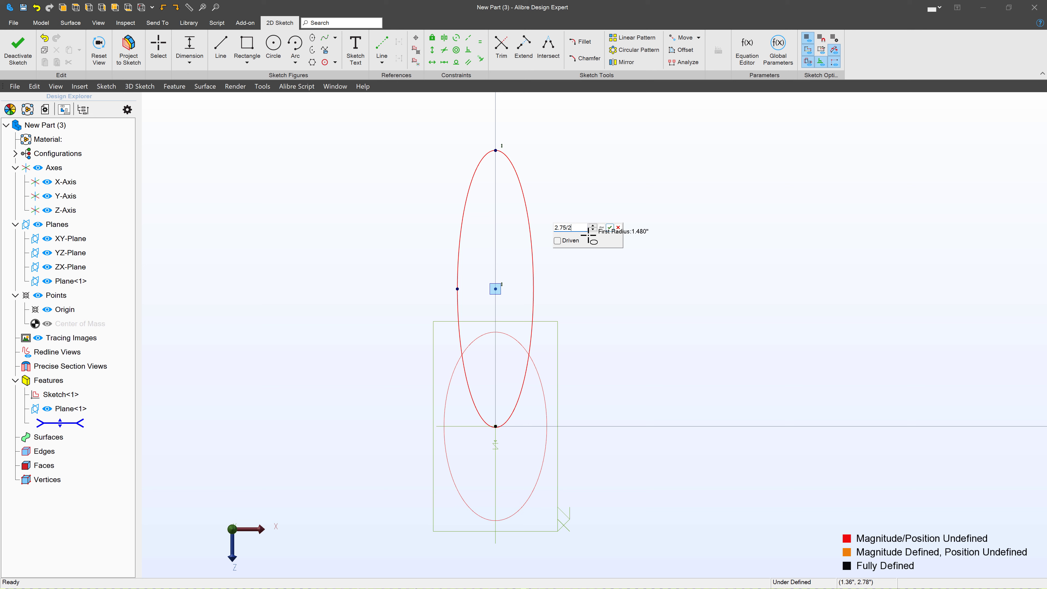
left_click(608, 228)
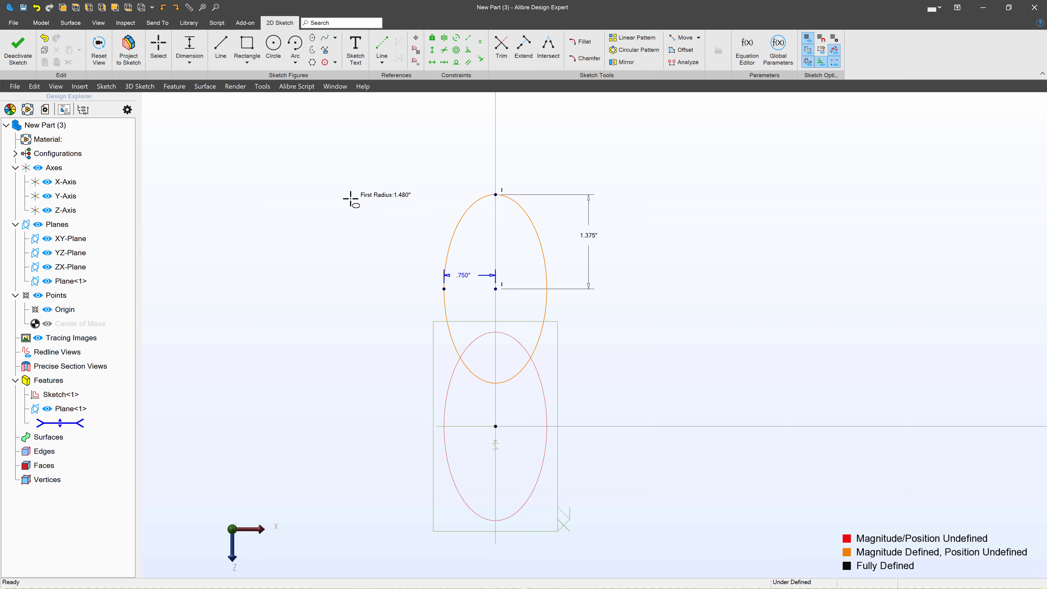
left_click(432, 49)
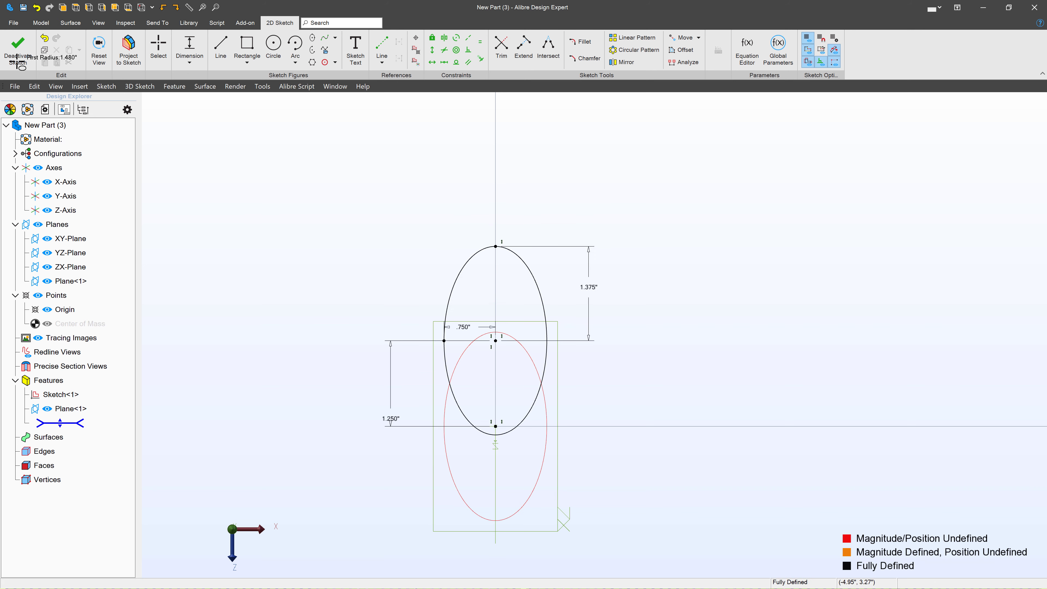
left_click(18, 48)
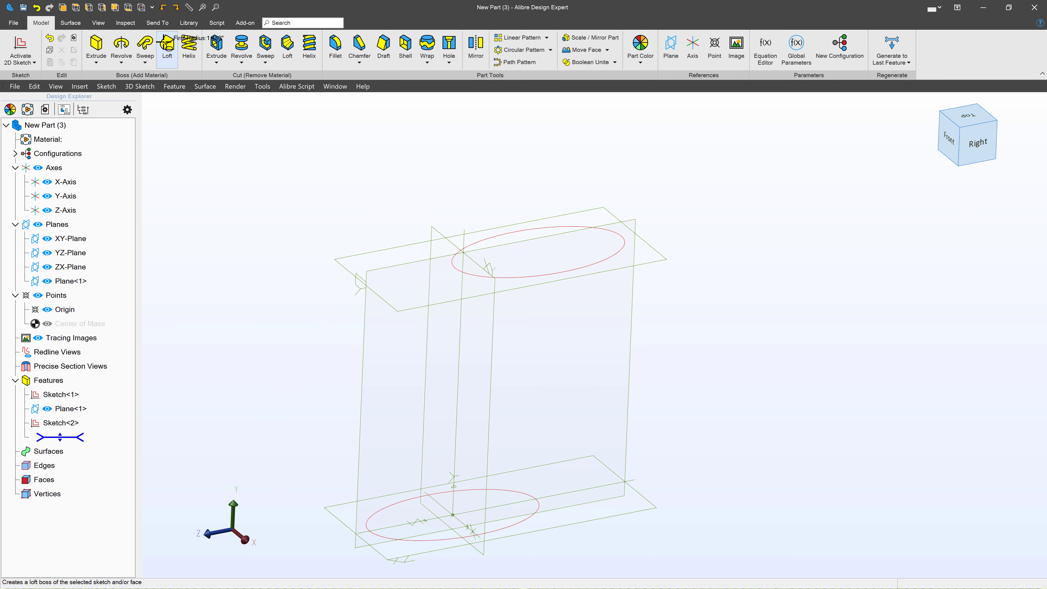
left_click(167, 48)
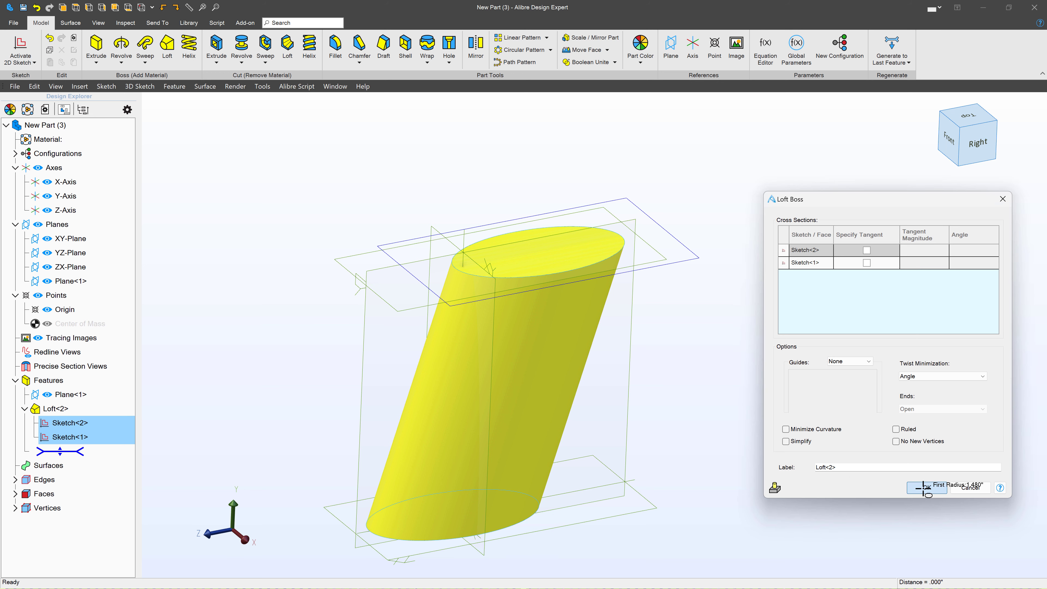
left_click(927, 486)
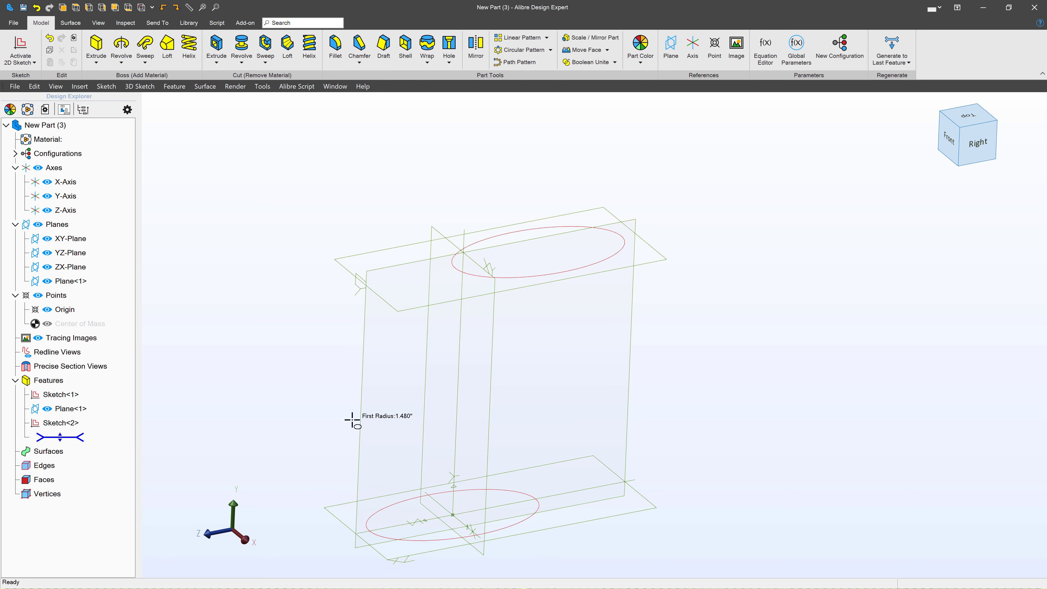
- Start a sketch on the vertical plane and project both ellipses as associated reference figures
left_click(66, 252)
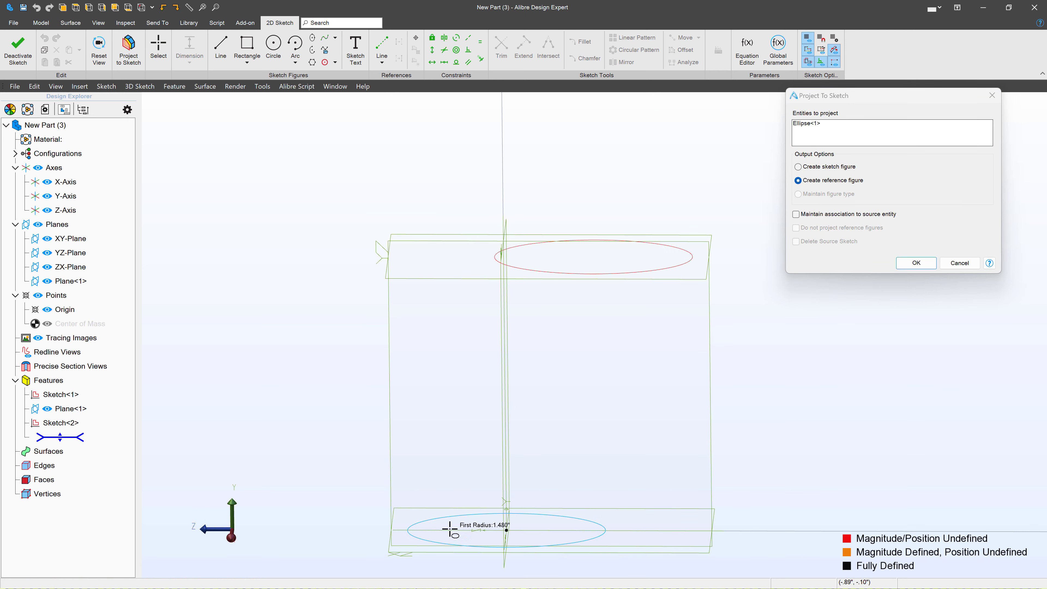
mouse_move(688, 259)
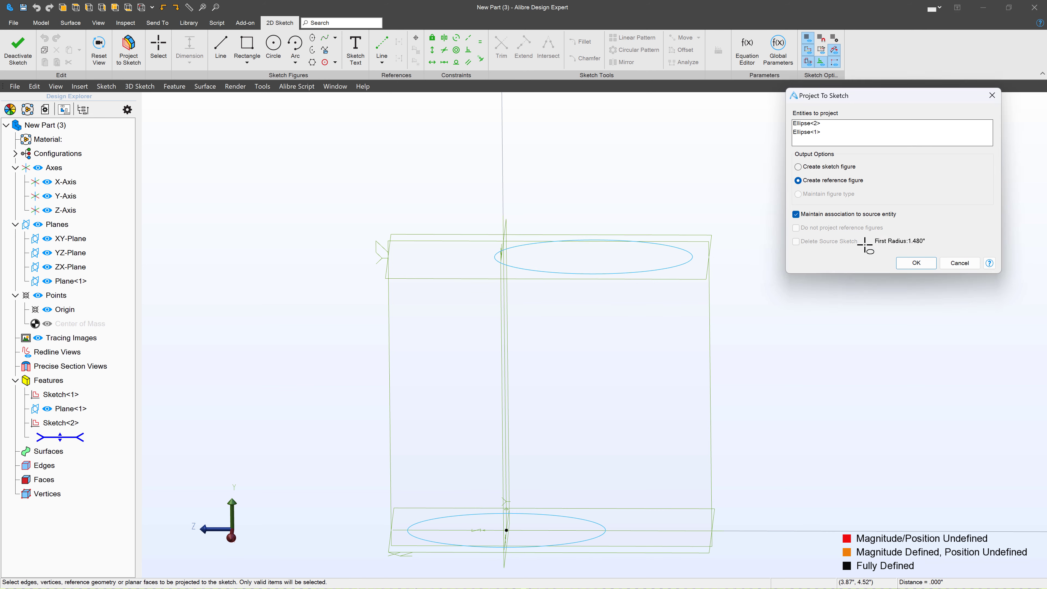
left_click(915, 262)
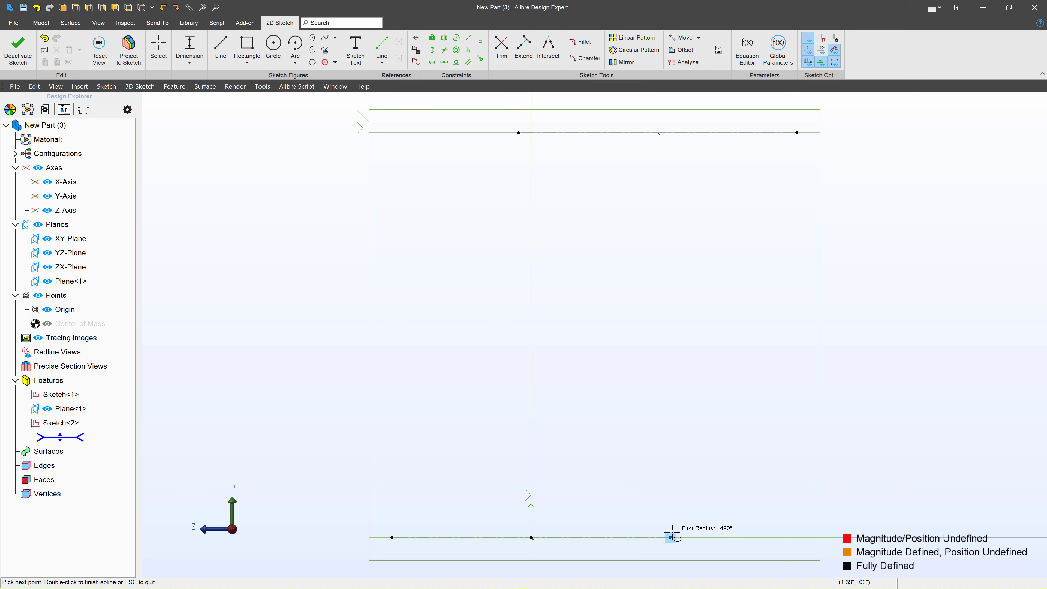
- Draw and reshape a wavy finger-groove spline between the ellipse edges as Sketch<3>, then deactivate
left_click(668, 537)
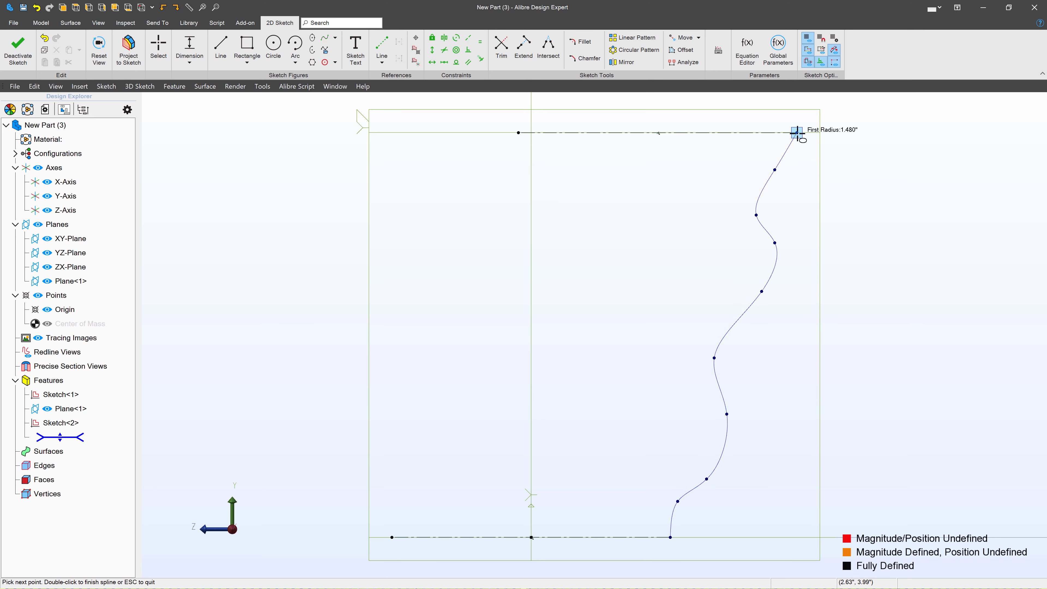
left_click(158, 48)
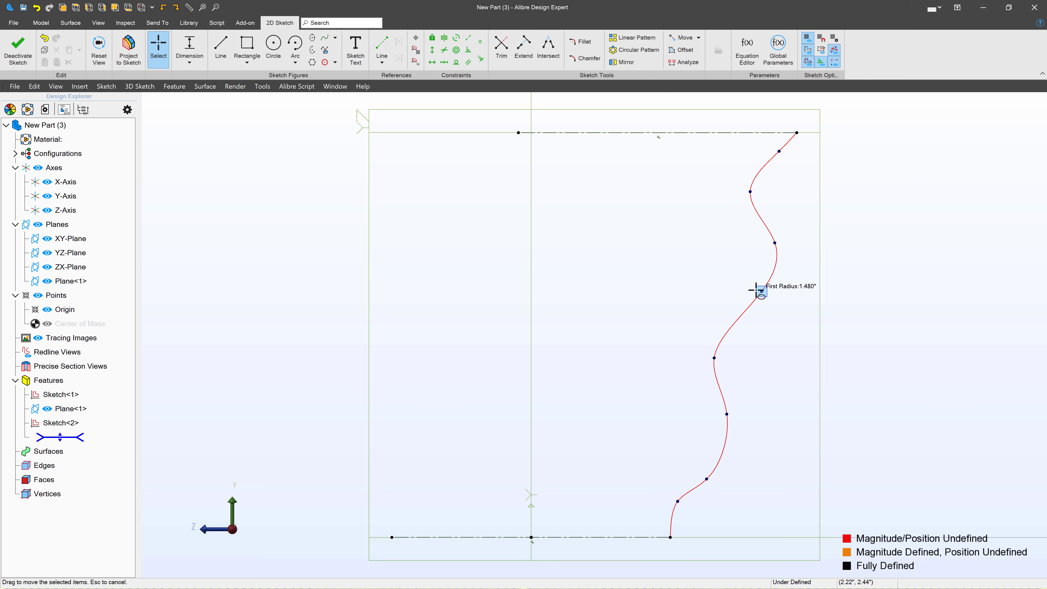
left_click_drag(758, 290, 691, 498)
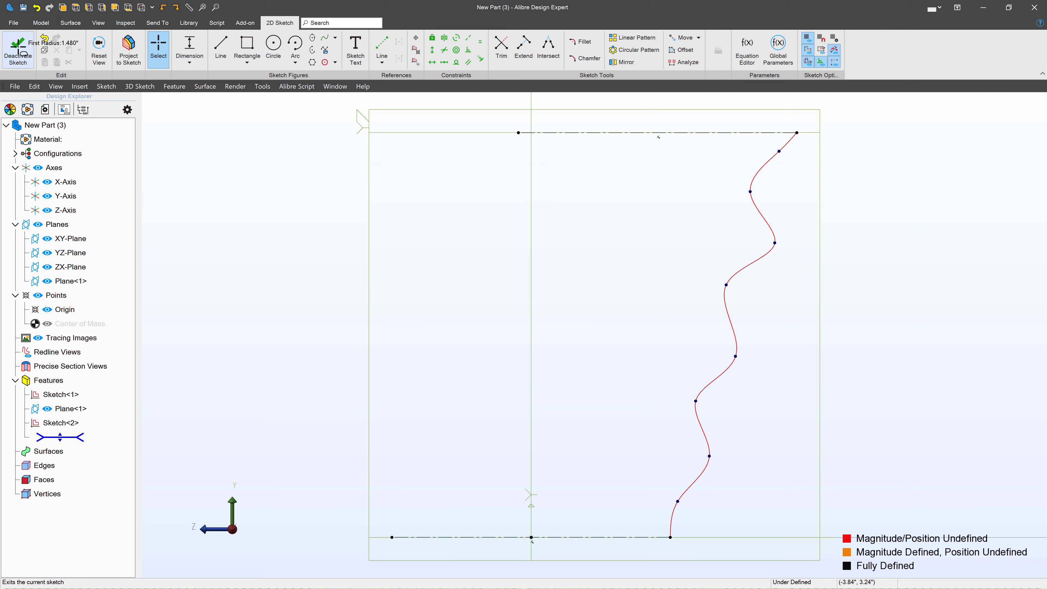
left_click(17, 48)
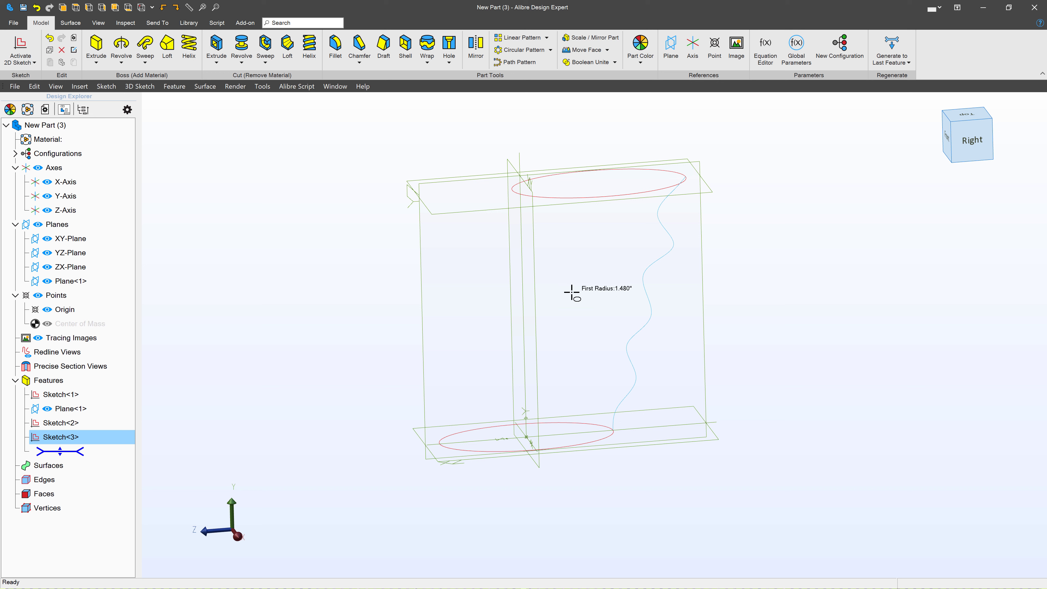
mouse_move(639, 316)
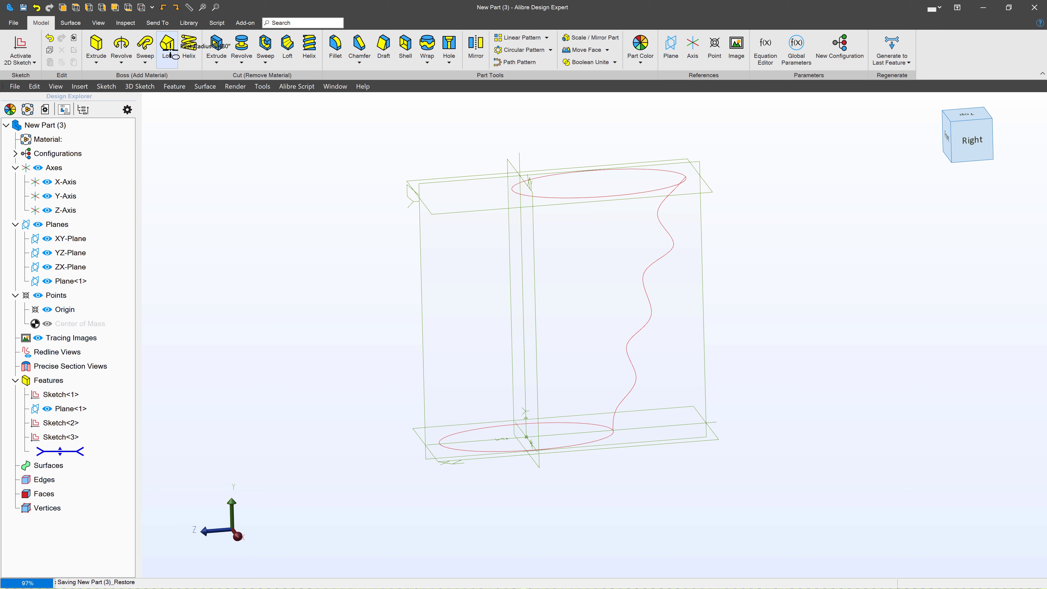
- Loft Sketch<2> to Sketch<1> with Sketch<3> as a global guide, previewing the grooved solid
left_click(169, 47)
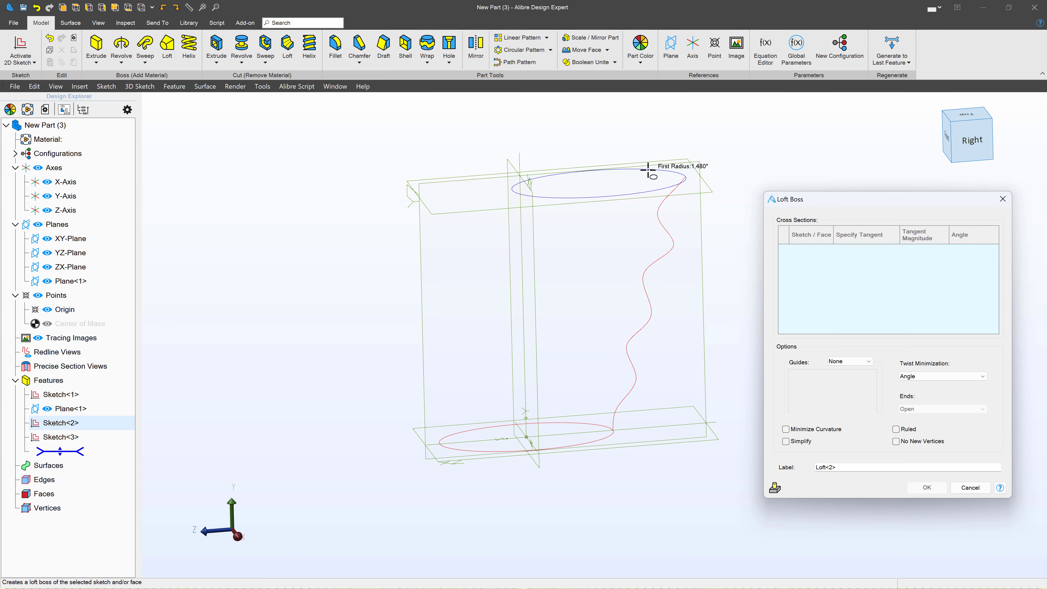
left_click(59, 422)
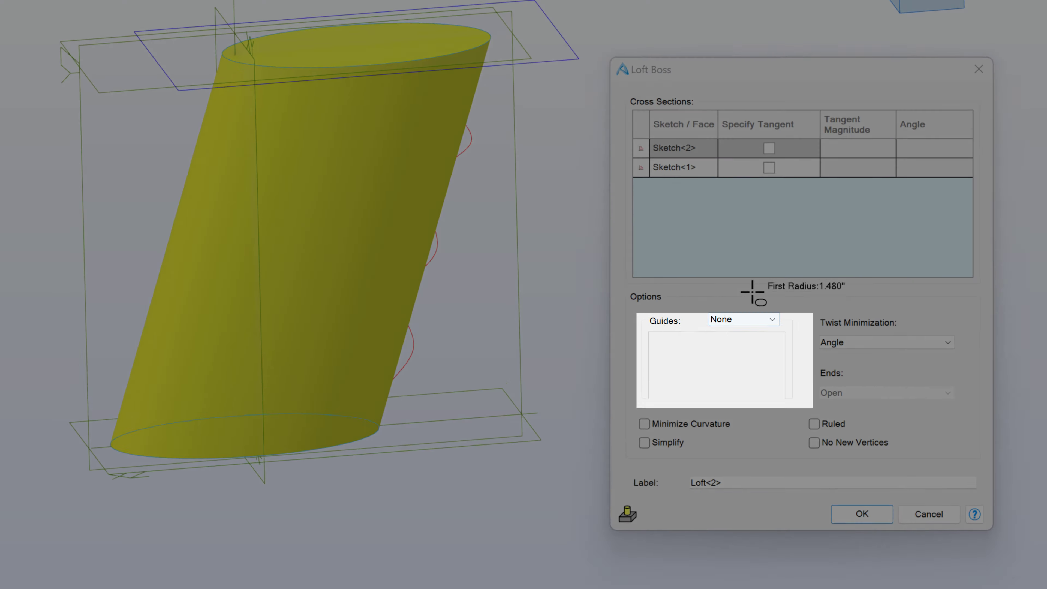
left_click(768, 319)
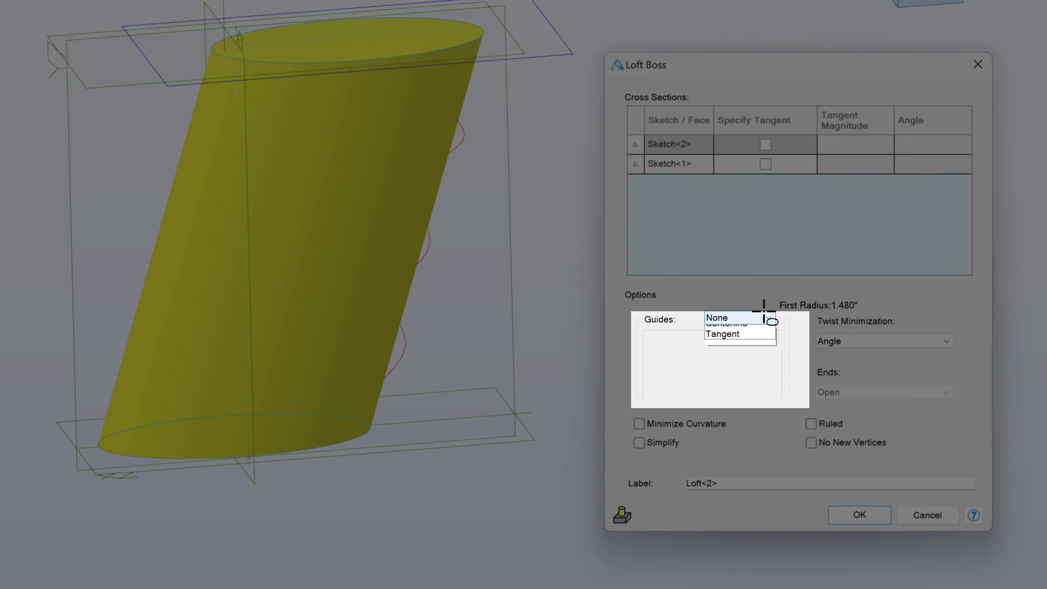
left_click(718, 318)
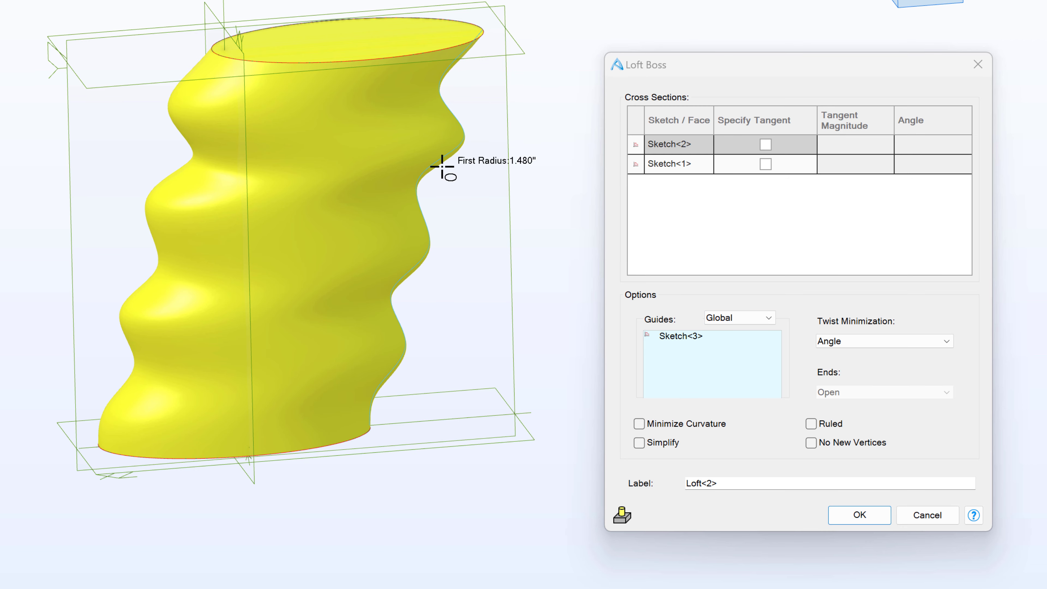
mouse_move(271, 170)
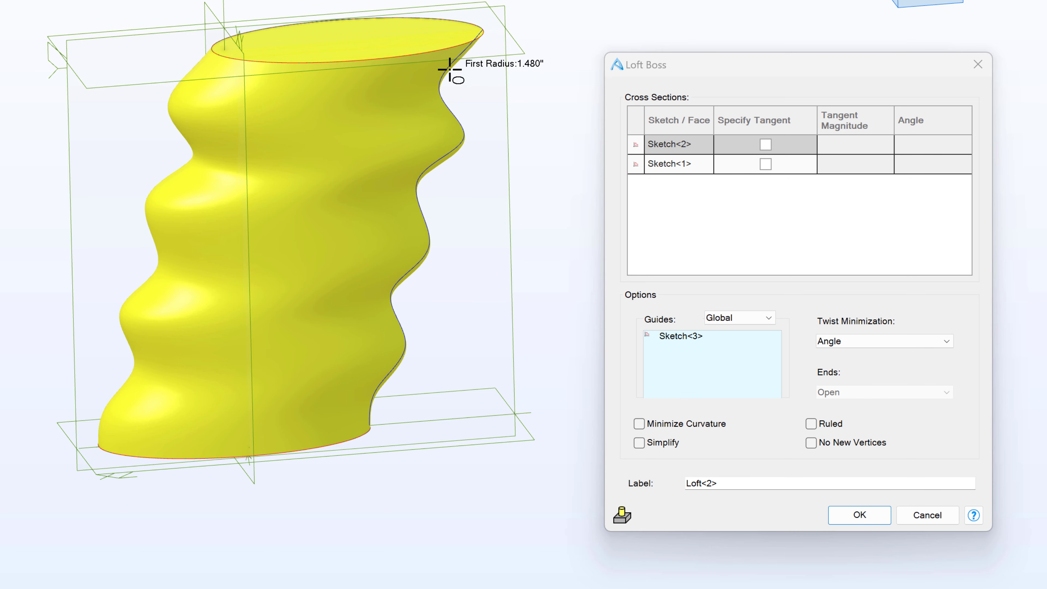
mouse_move(391, 327)
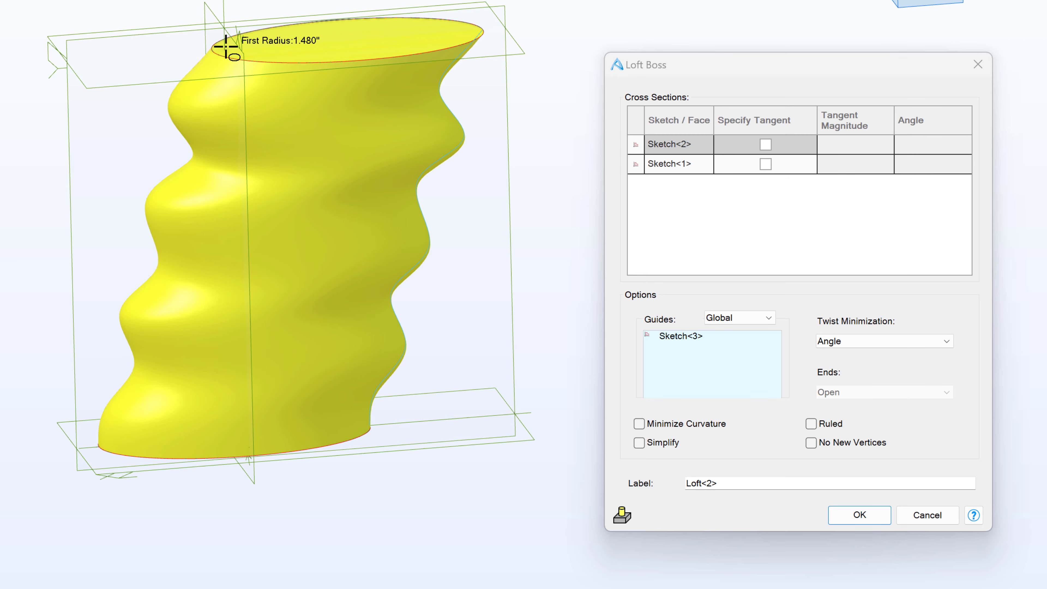
- Switch the loft guides to Local, then cancel the Loft Boss without creating a solid
left_click(767, 317)
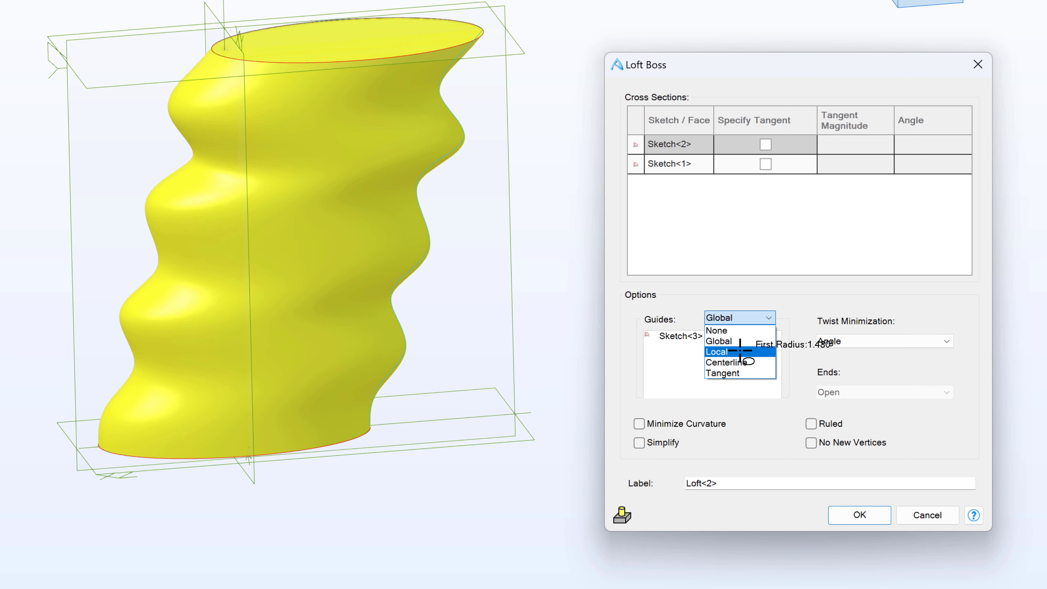
left_click(716, 351)
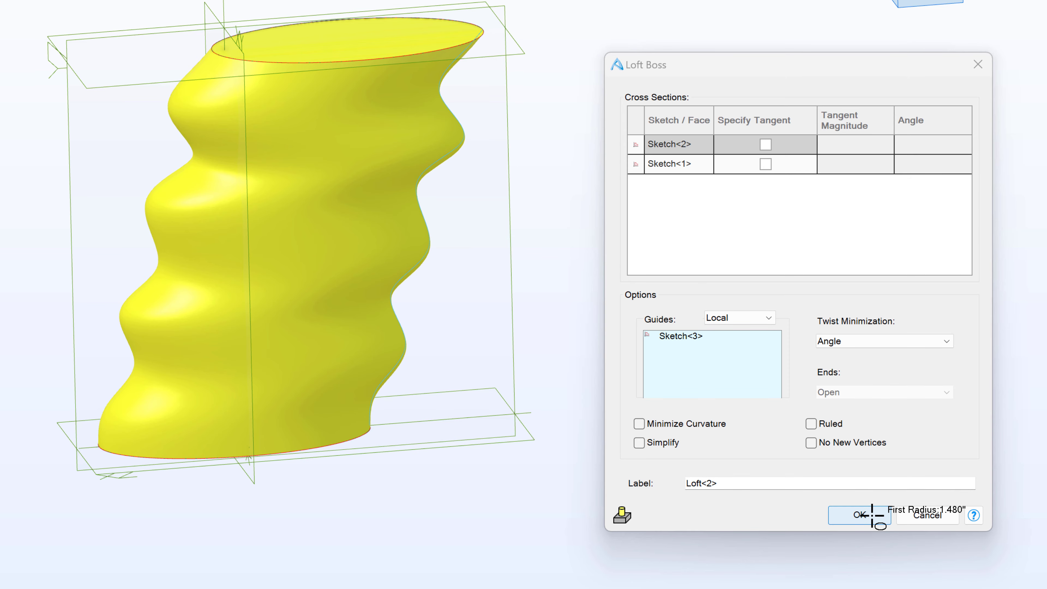
left_click(857, 515)
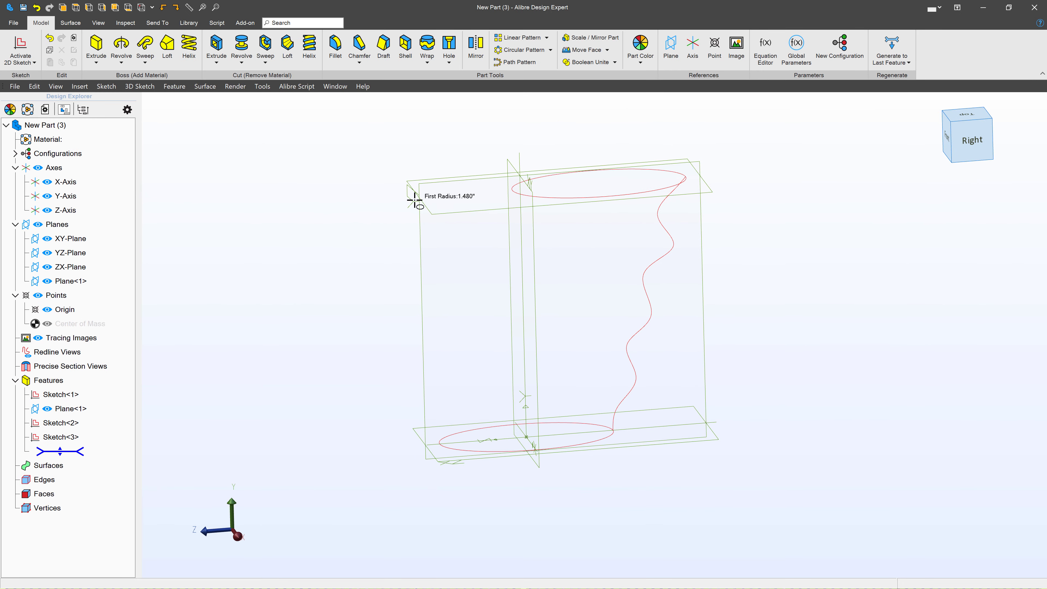
- Create Sketch<4> on the vertical plane: project the ellipses and join their near ends with a straight line
left_click(68, 253)
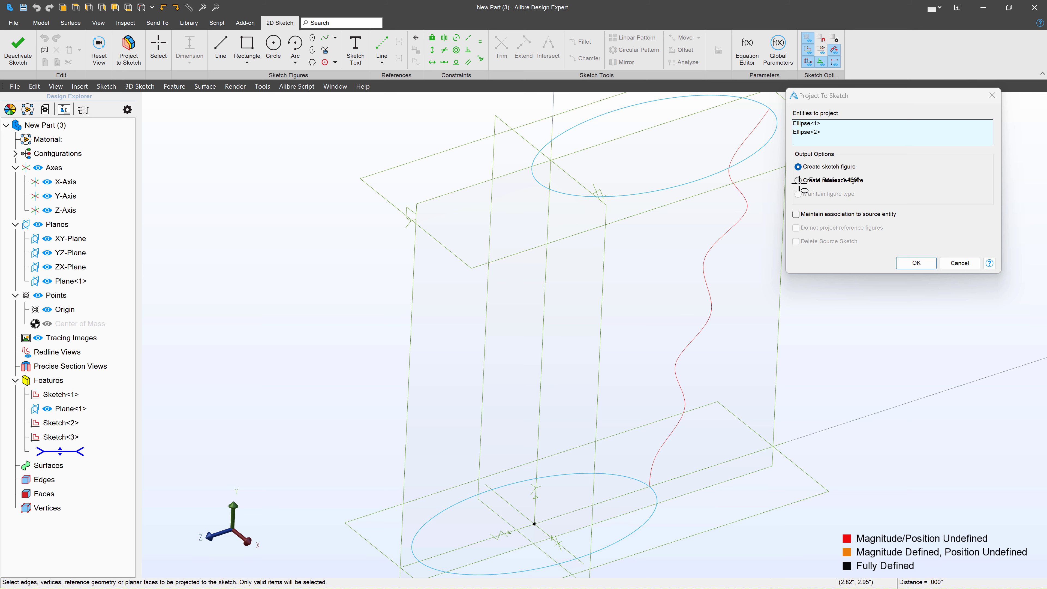
left_click(797, 181)
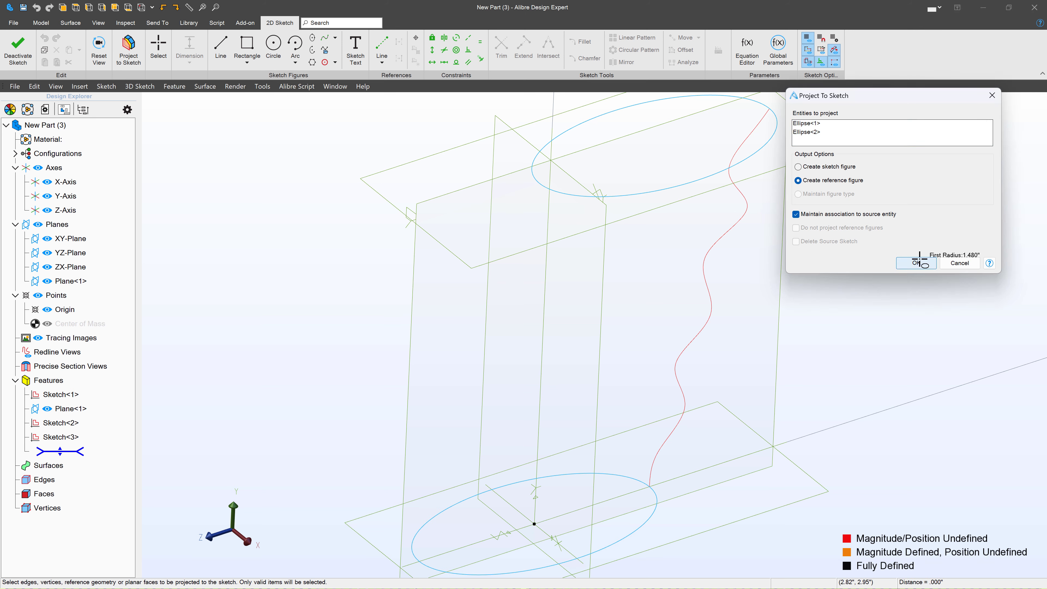
left_click(913, 263)
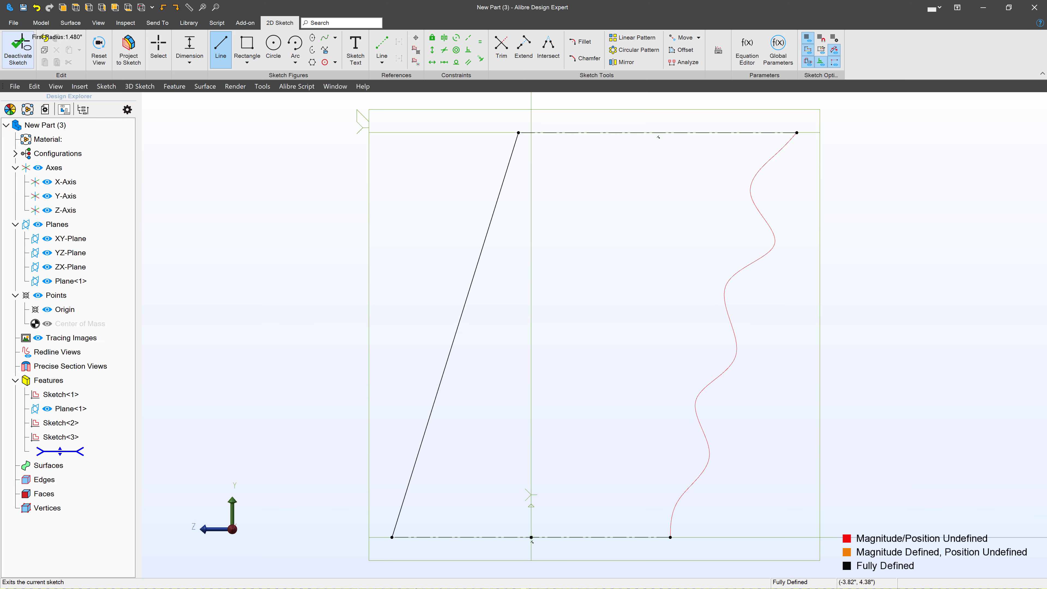
left_click(17, 48)
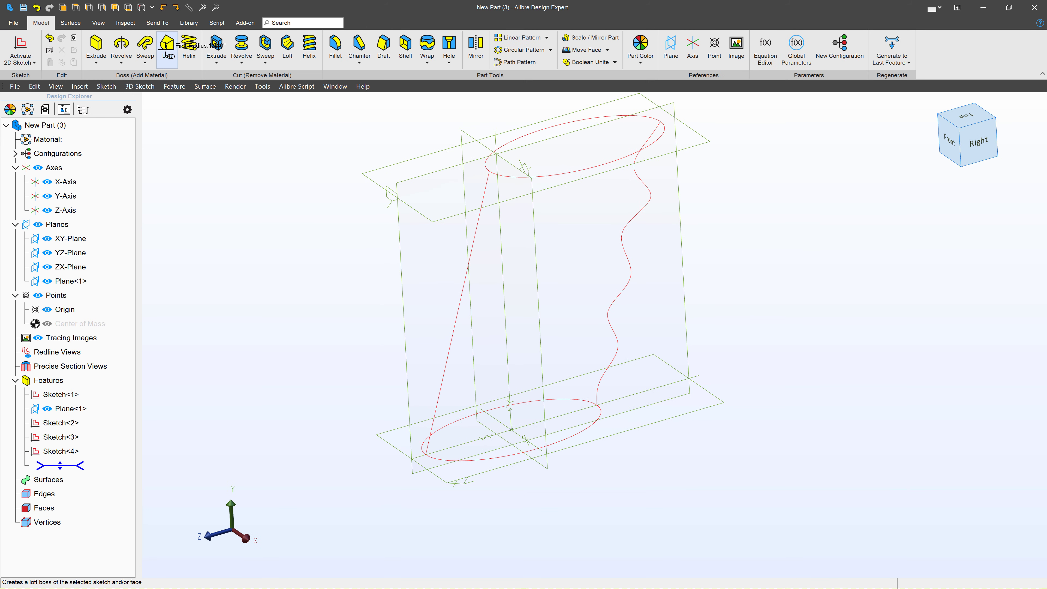
- Loft the ellipses with Sketch<3> and Sketch<4> as local guides, previewing the grooved grip
left_click(167, 47)
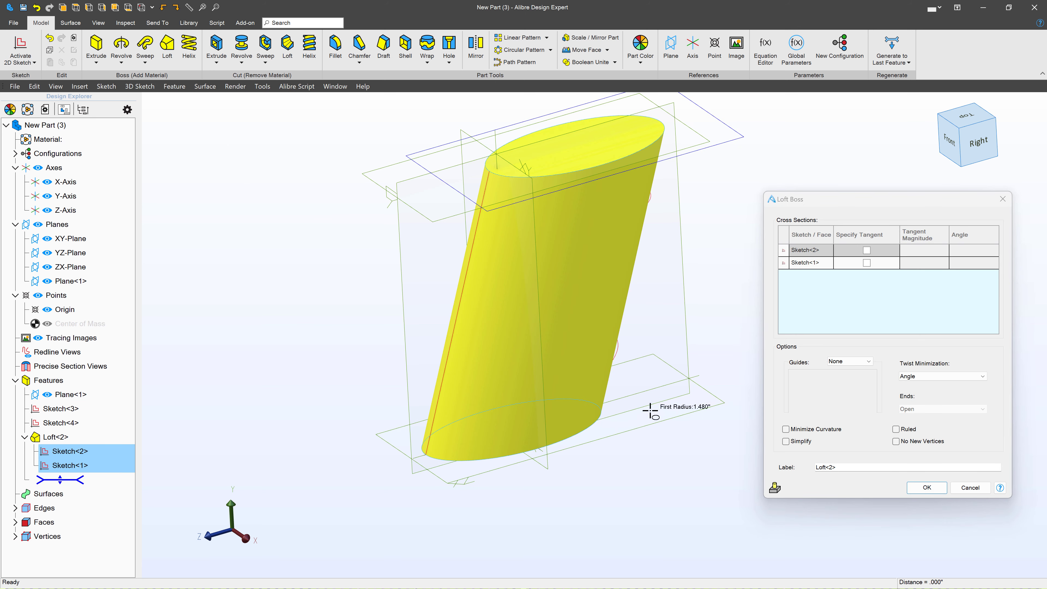
left_click(867, 361)
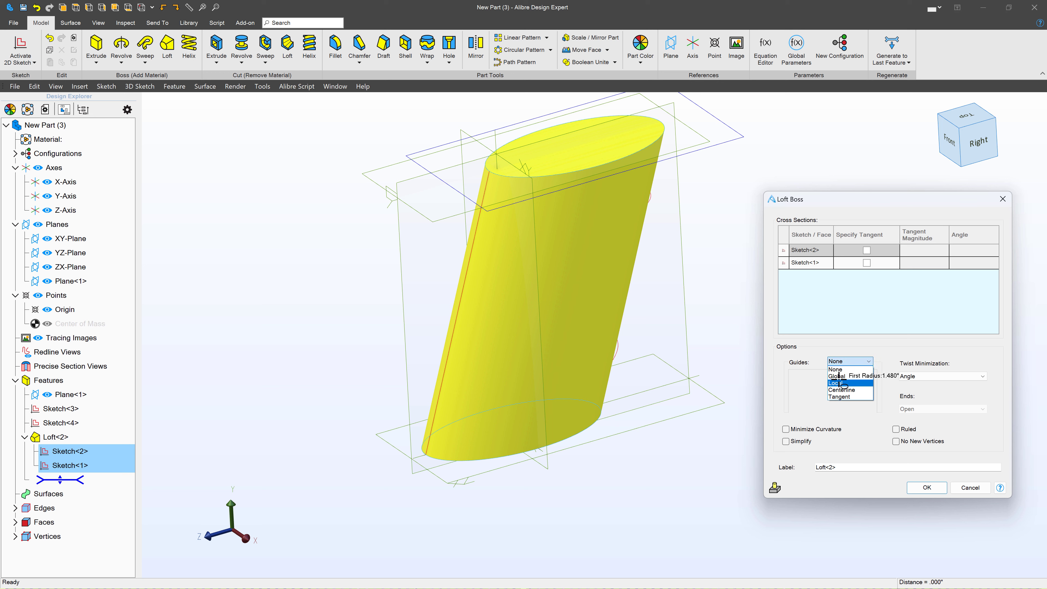
left_click(832, 382)
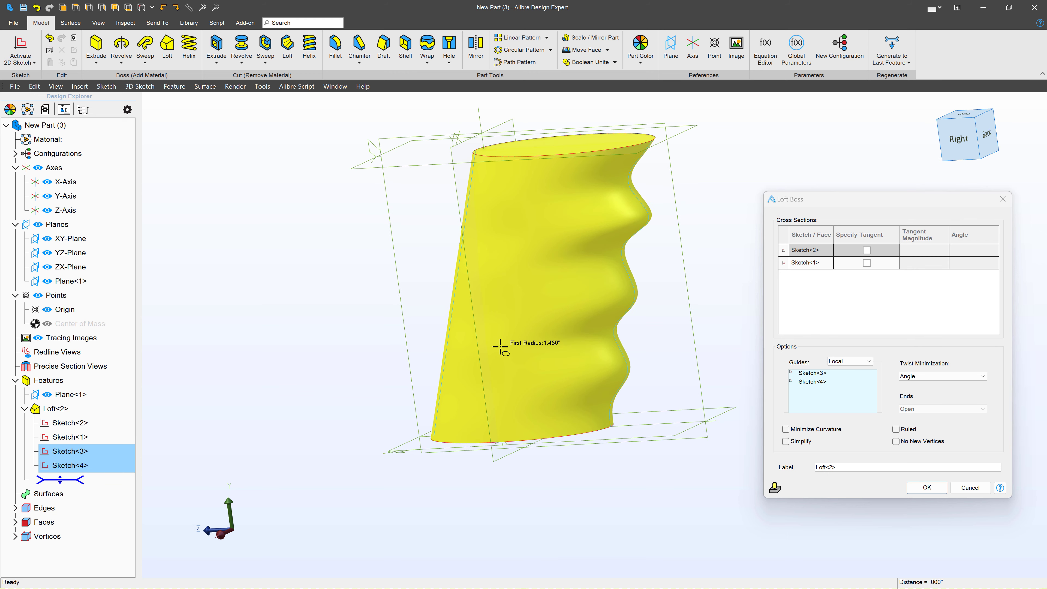
mouse_move(945, 490)
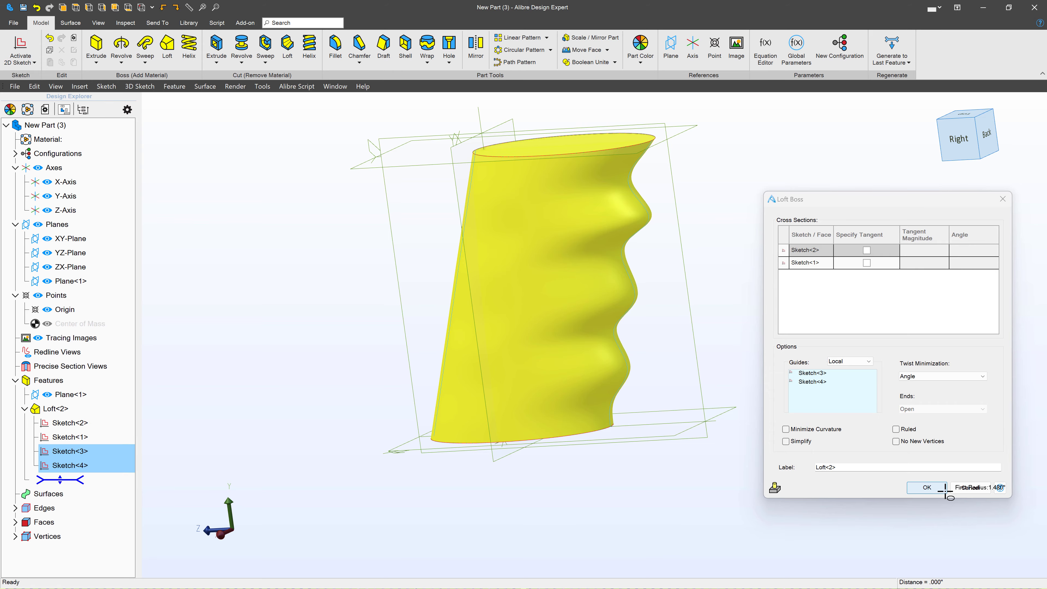